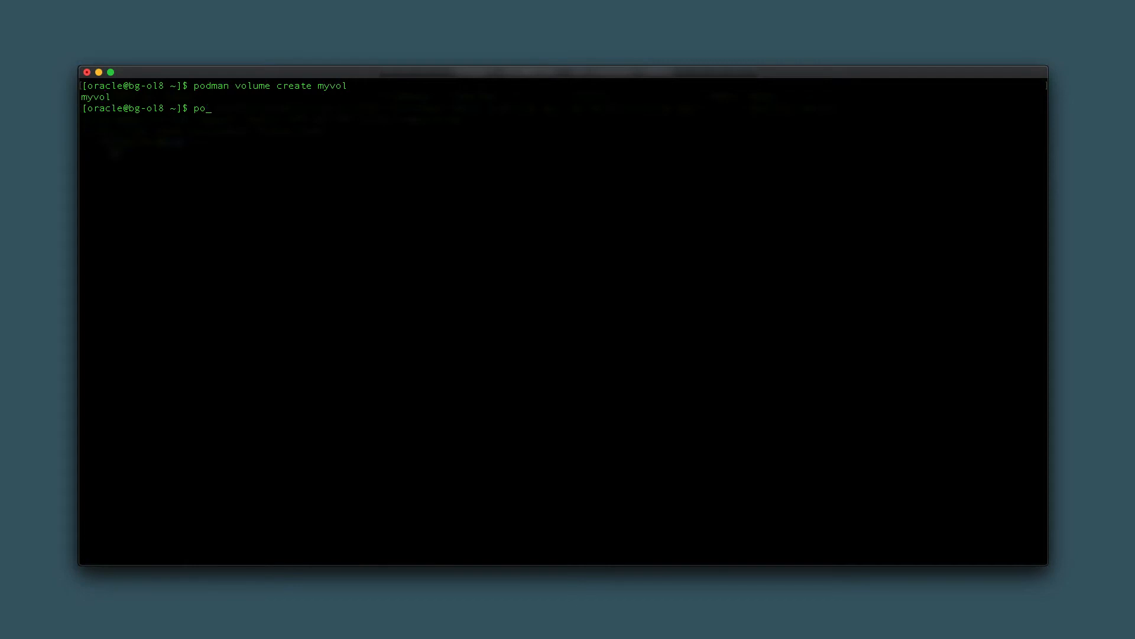
{"action": "type", "text": "dman volume ls"}
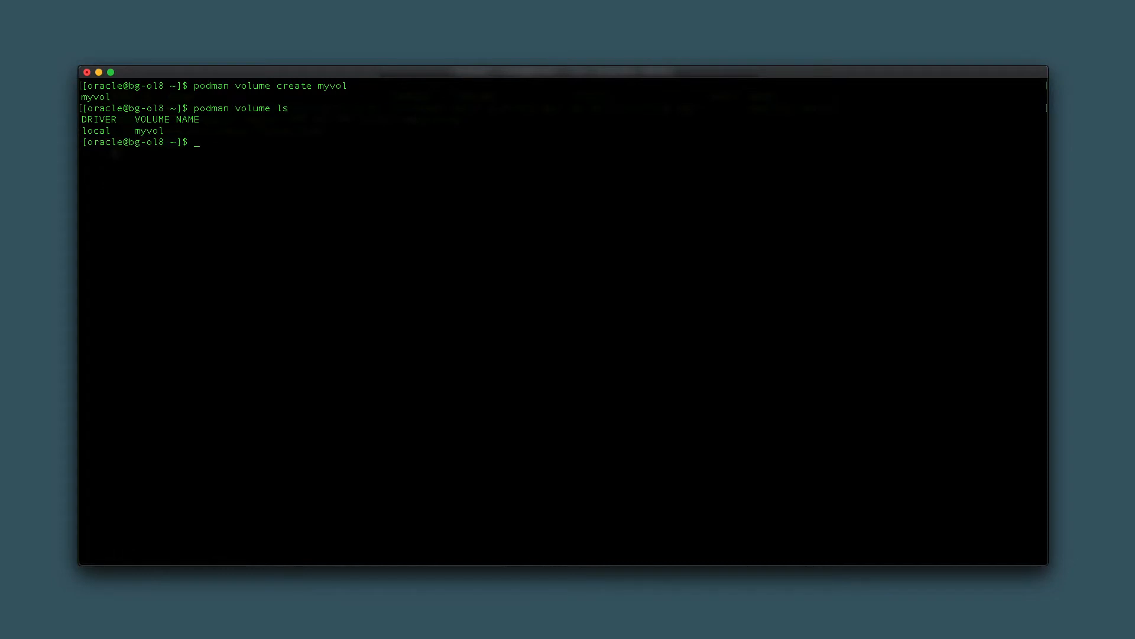
{"action": "type", "text": "podman"}
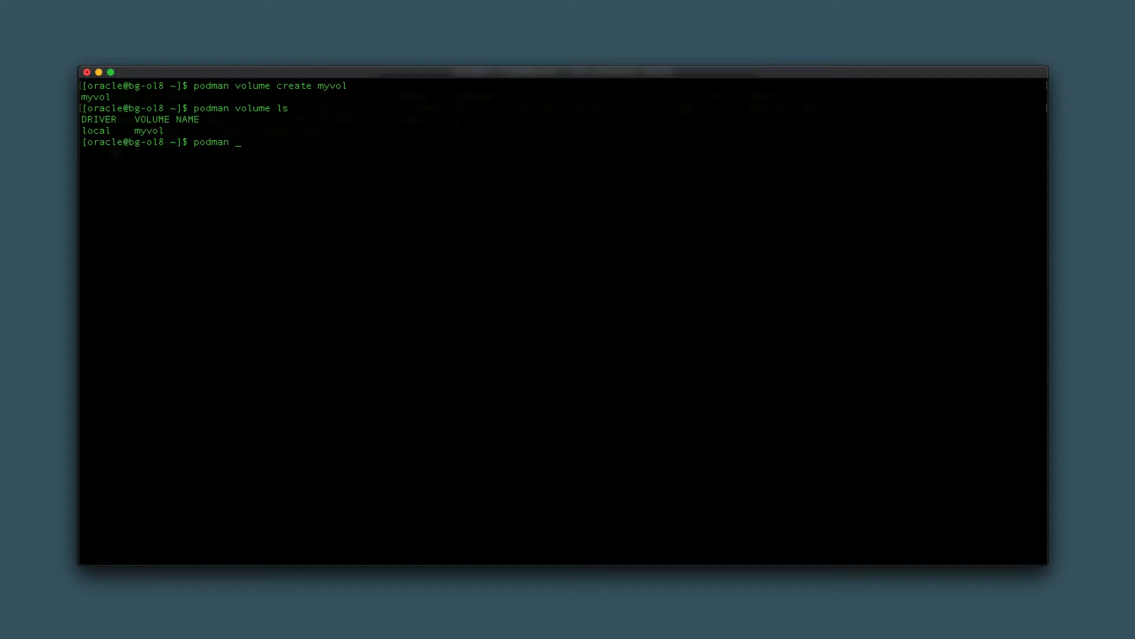
{"action": "type", "text": "volume in"}
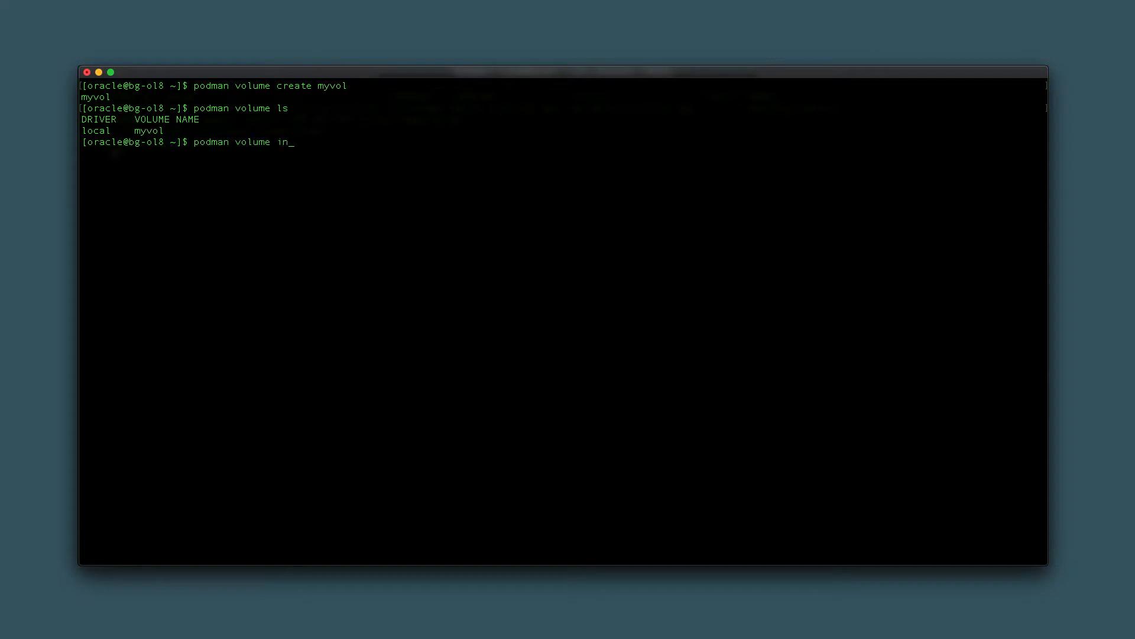
{"action": "type", "text": "spect myvol"}
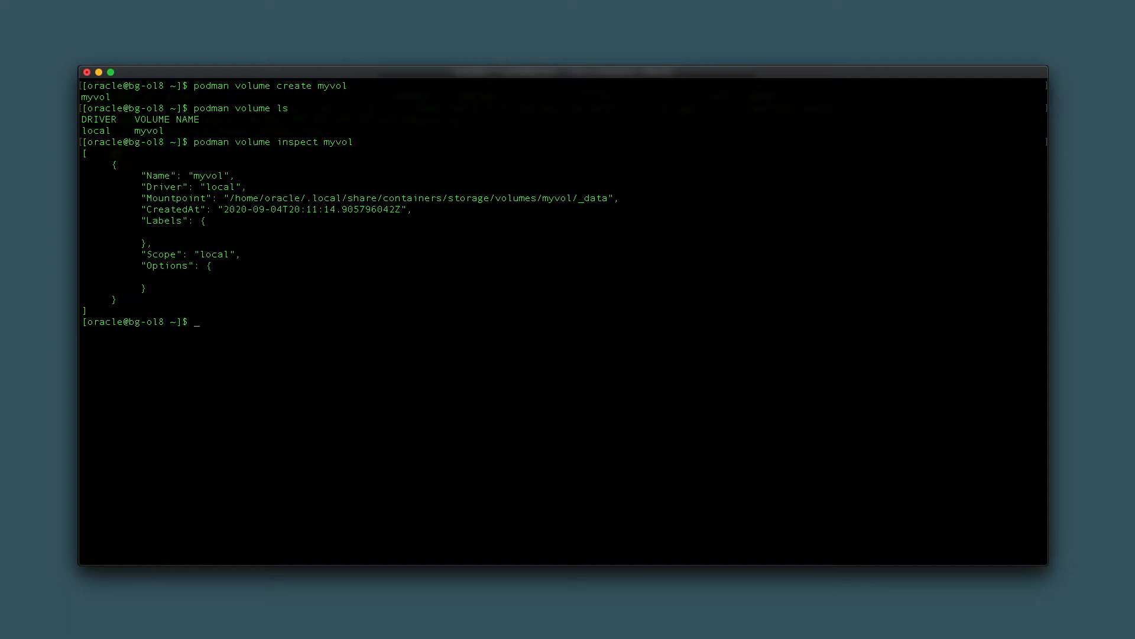
{"action": "type", "text": "podman run -it -v /data --name box1 oraclelinux:8 /bin/b"}
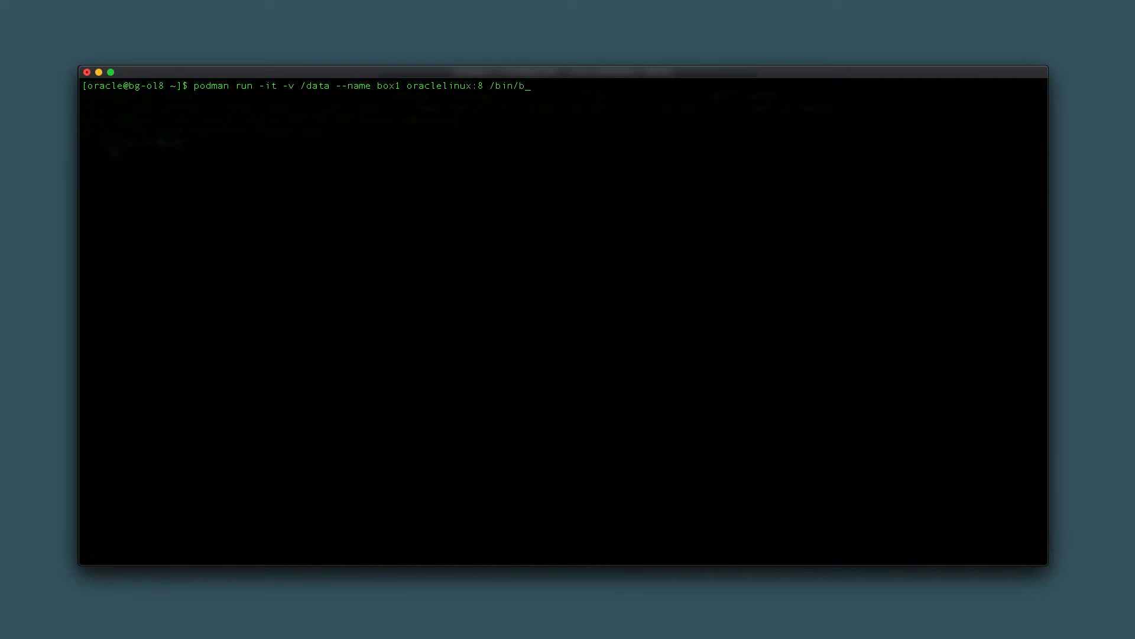
{"action": "type", "text": "ash"}
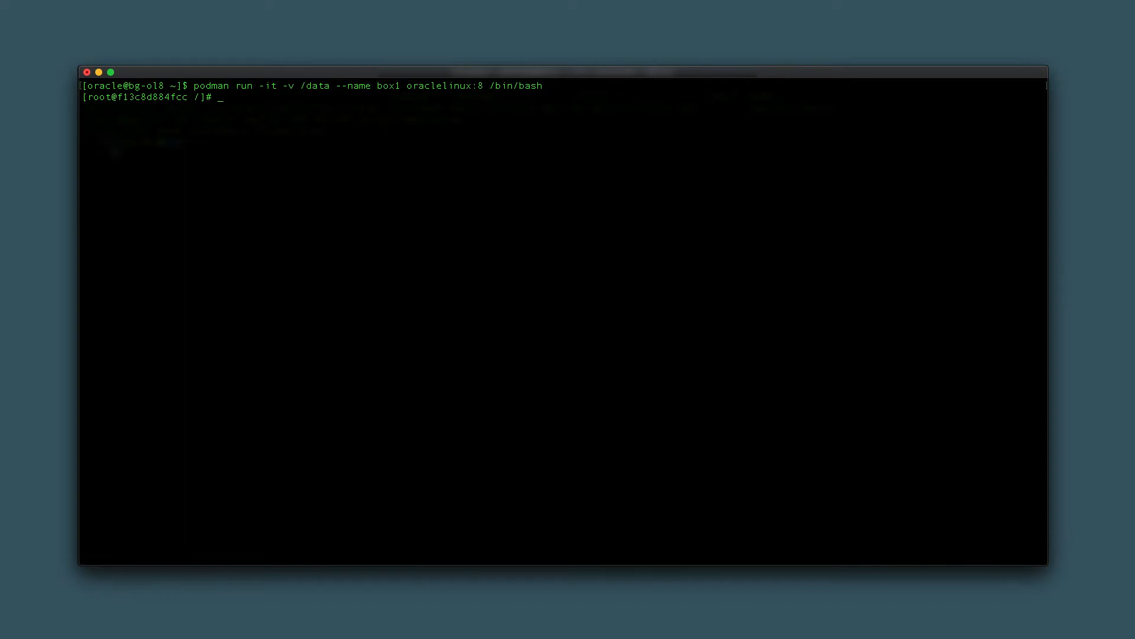
{"action": "type", "text": "ls"}
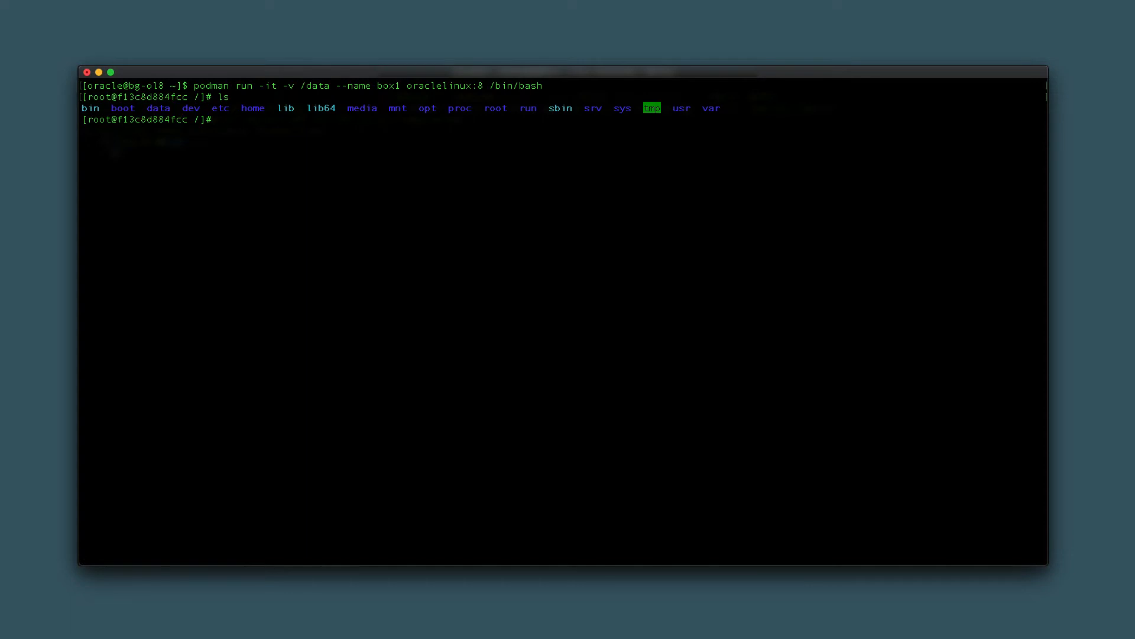
{"action": "type", "text": "touch"}
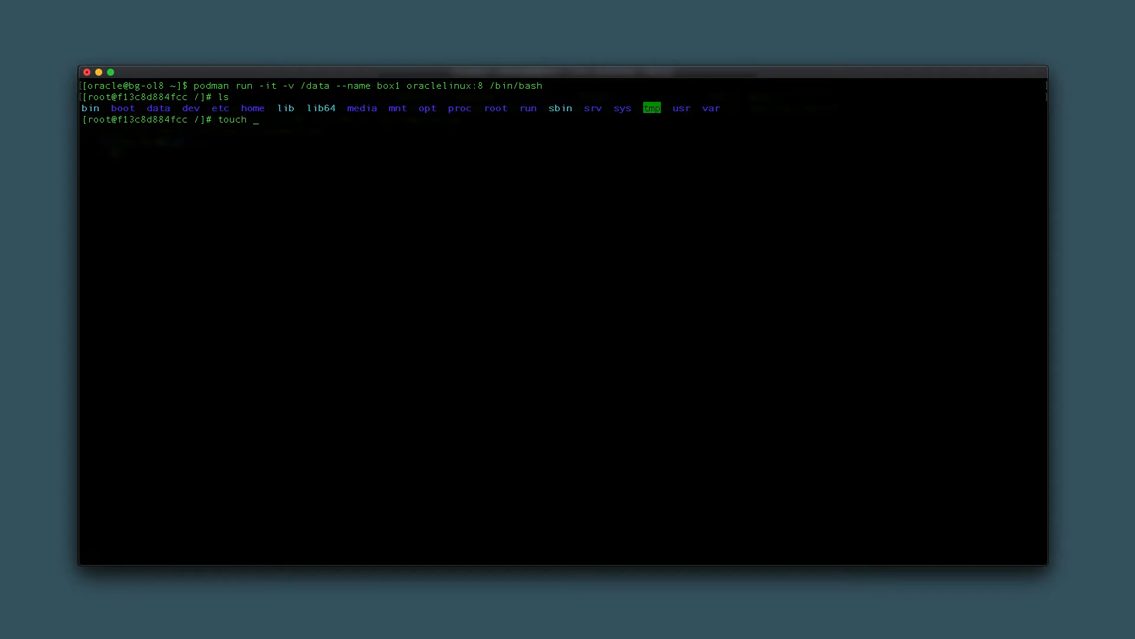
{"action": "type", "text": "/data/sample.txt"}
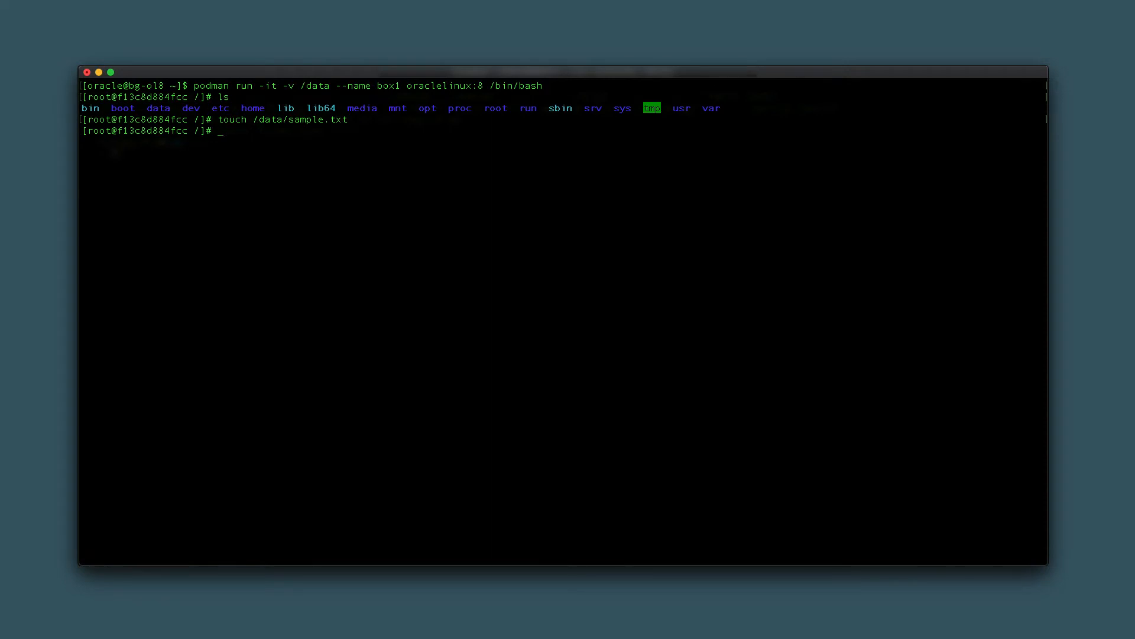
{"action": "type", "text": "exit"}
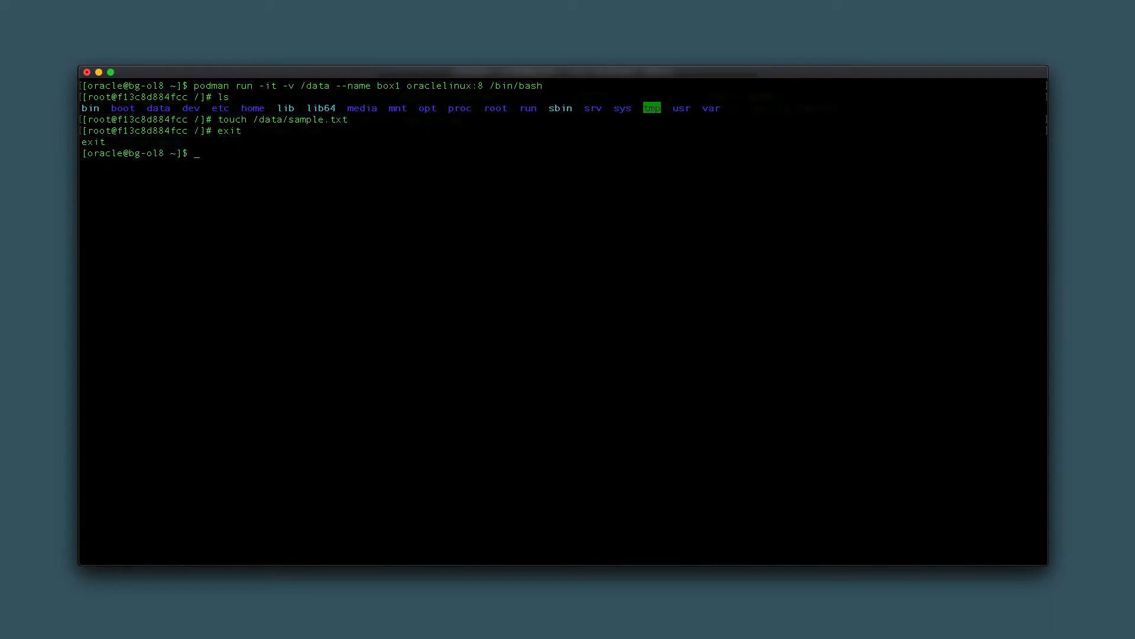
{"action": "type", "text": "podman ps -a"}
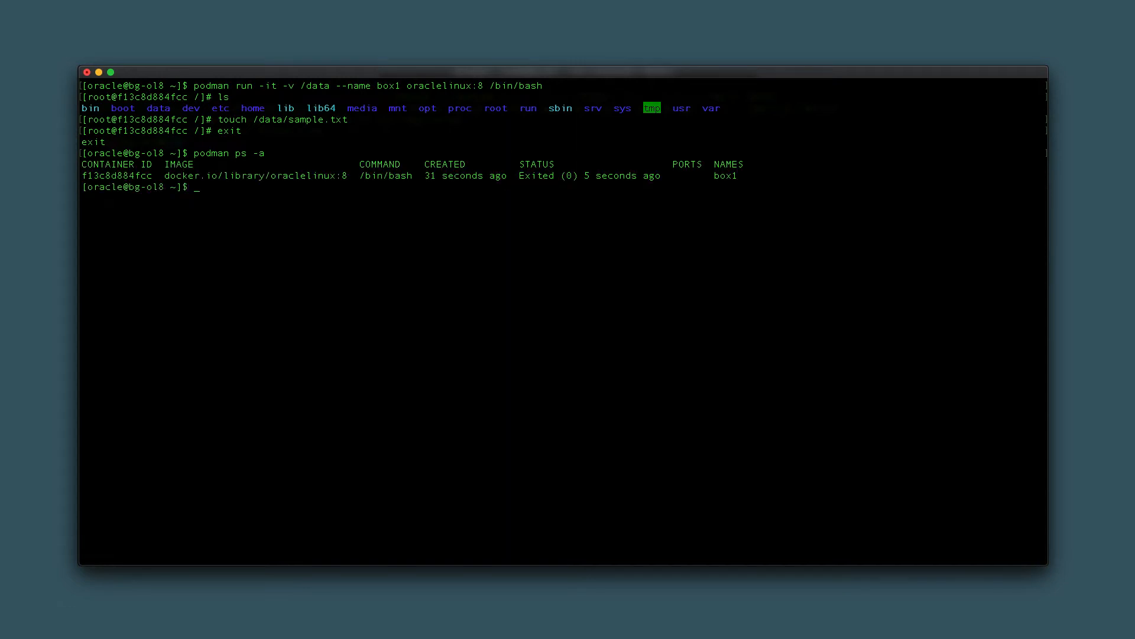
{"action": "type", "text": "podman inspect -f"}
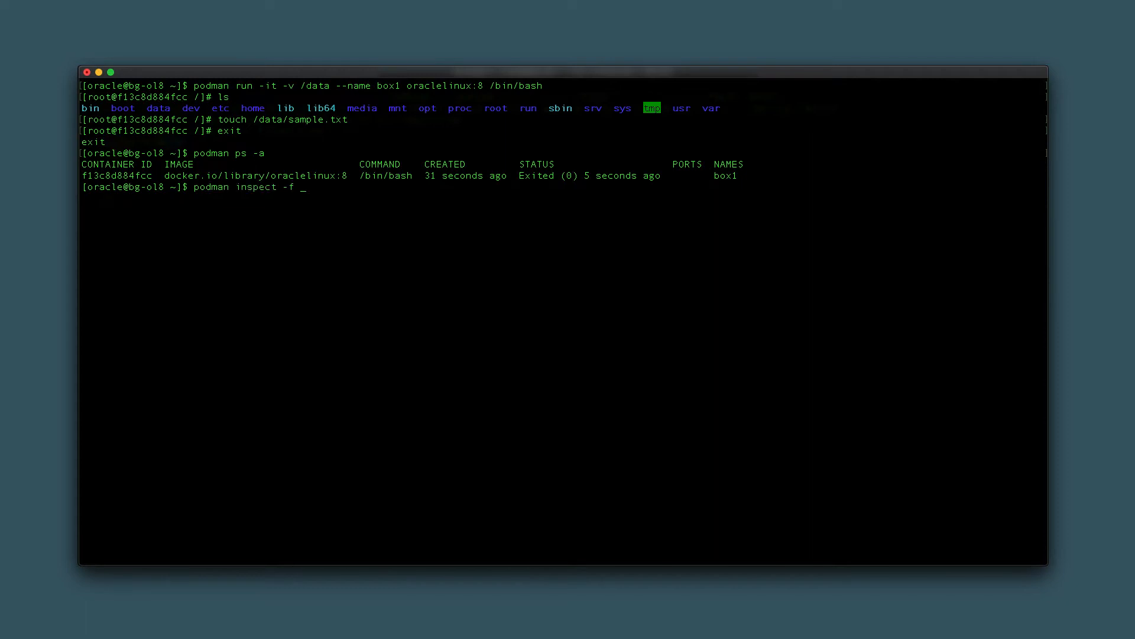
{"action": "type", "text": "'{"}
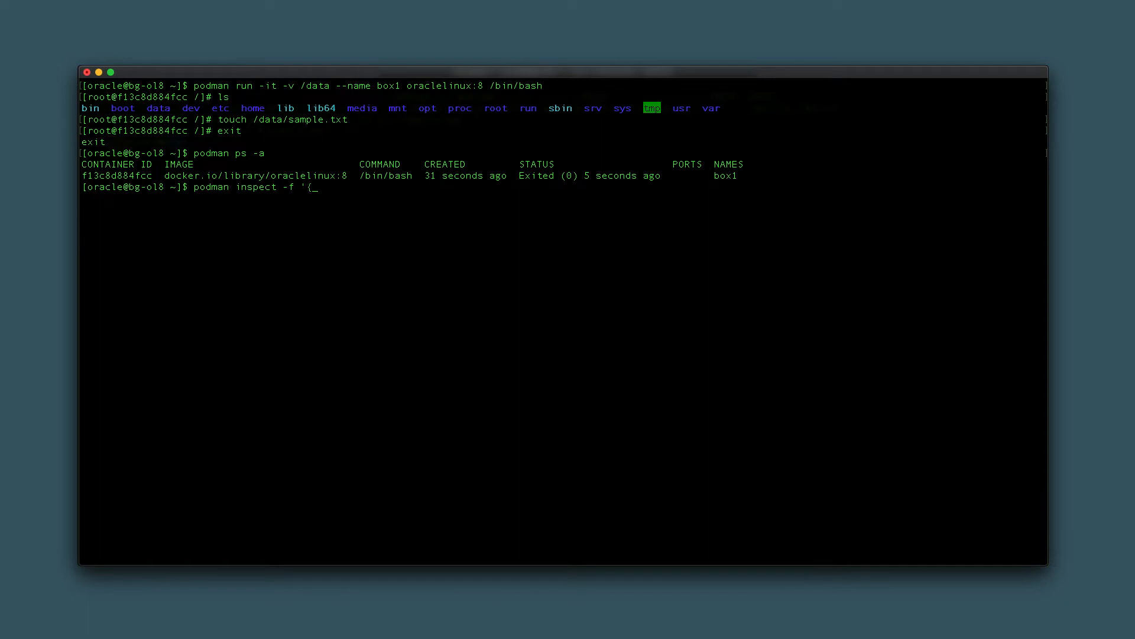
{"action": "type", "text": "{.M"}
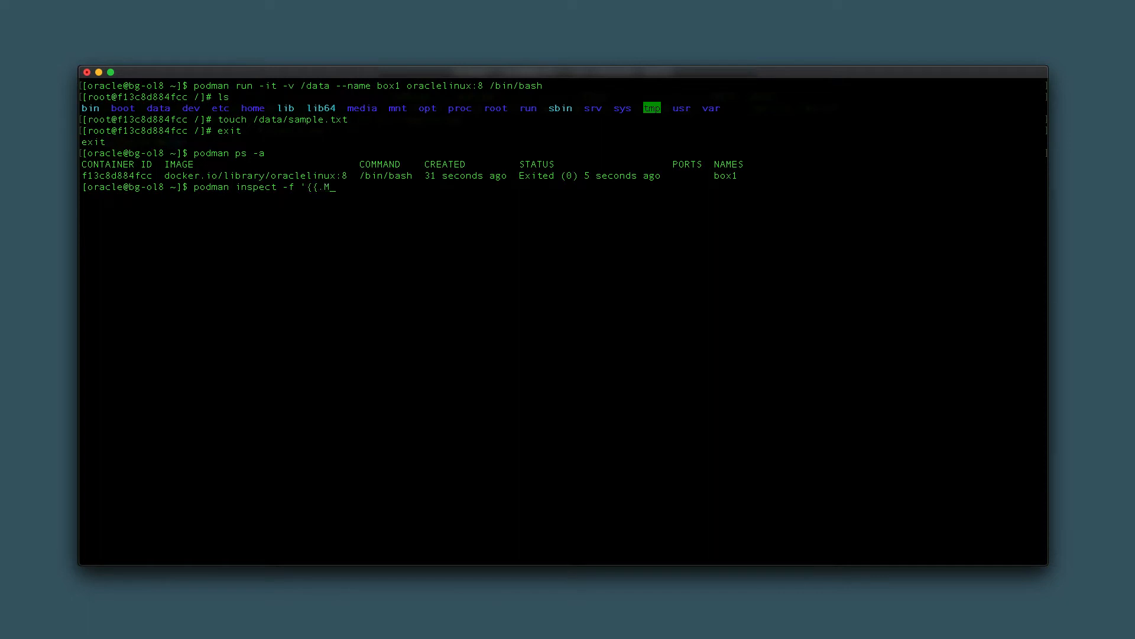
{"action": "type", "text": "ounts"}
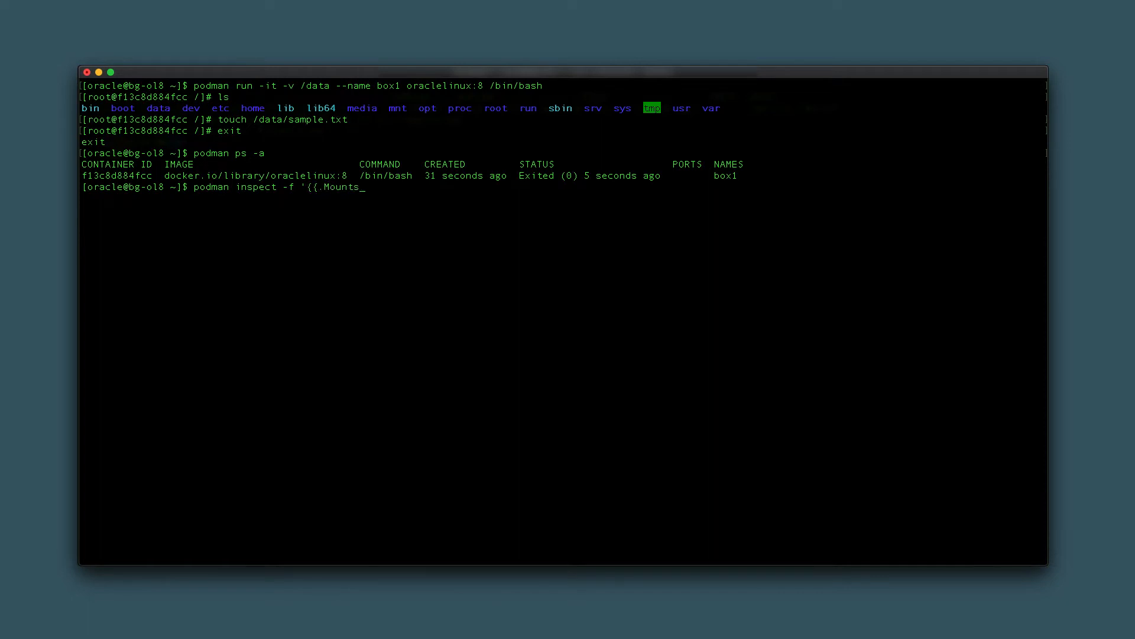
{"action": "type", "text": "}}"}
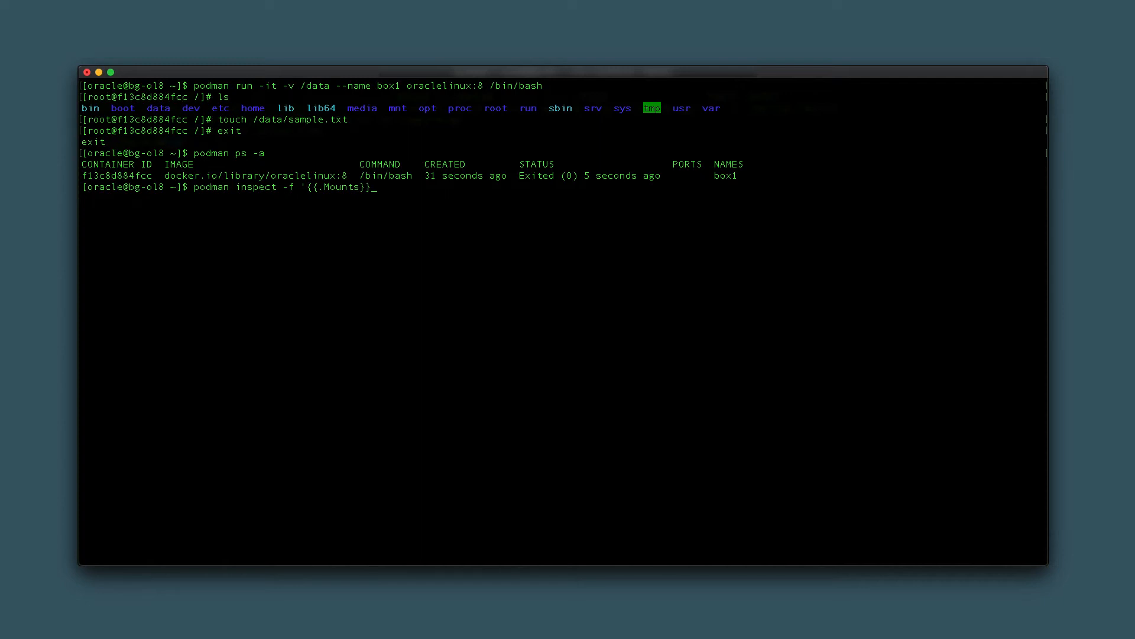
{"action": "type", "text": "box1"}
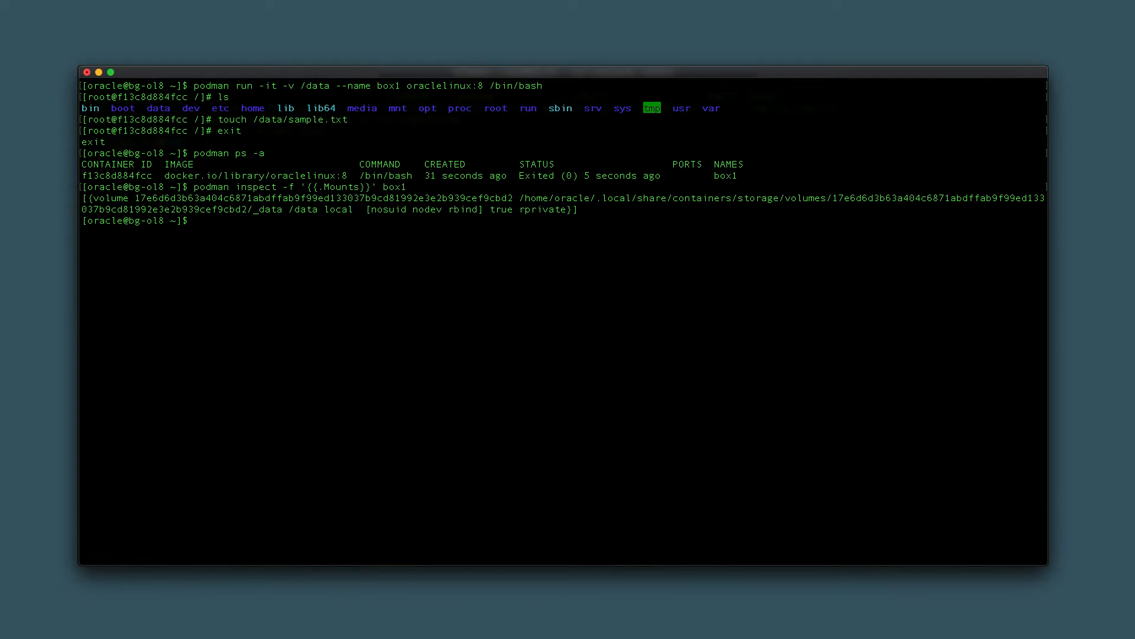
{"action": "type", "text": "podman restart box1"}
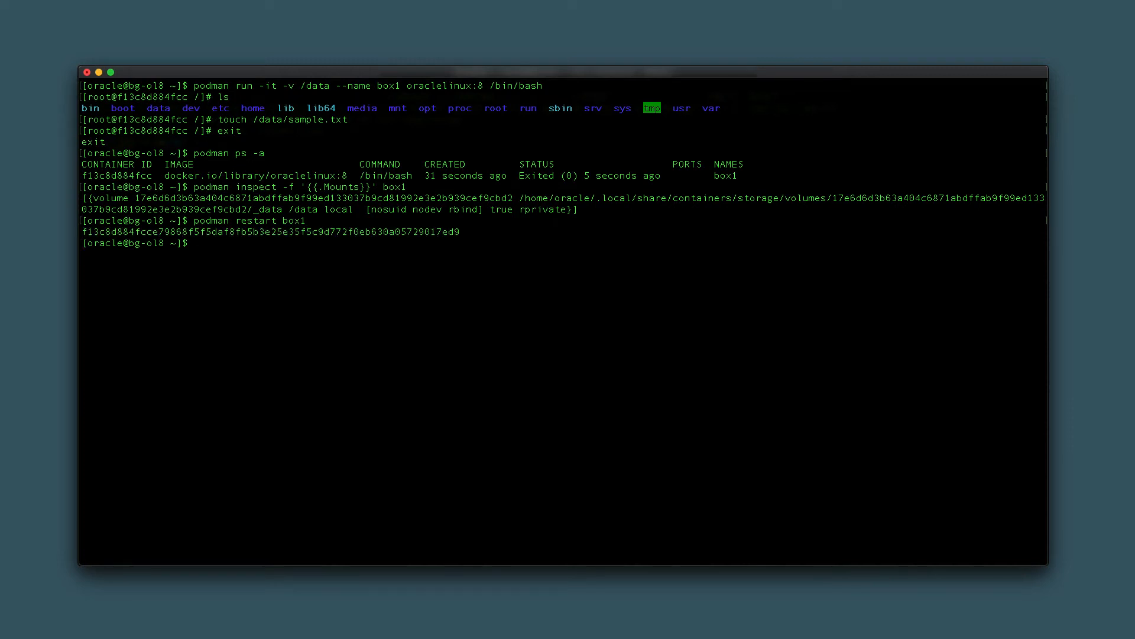
{"action": "type", "text": "podman e"}
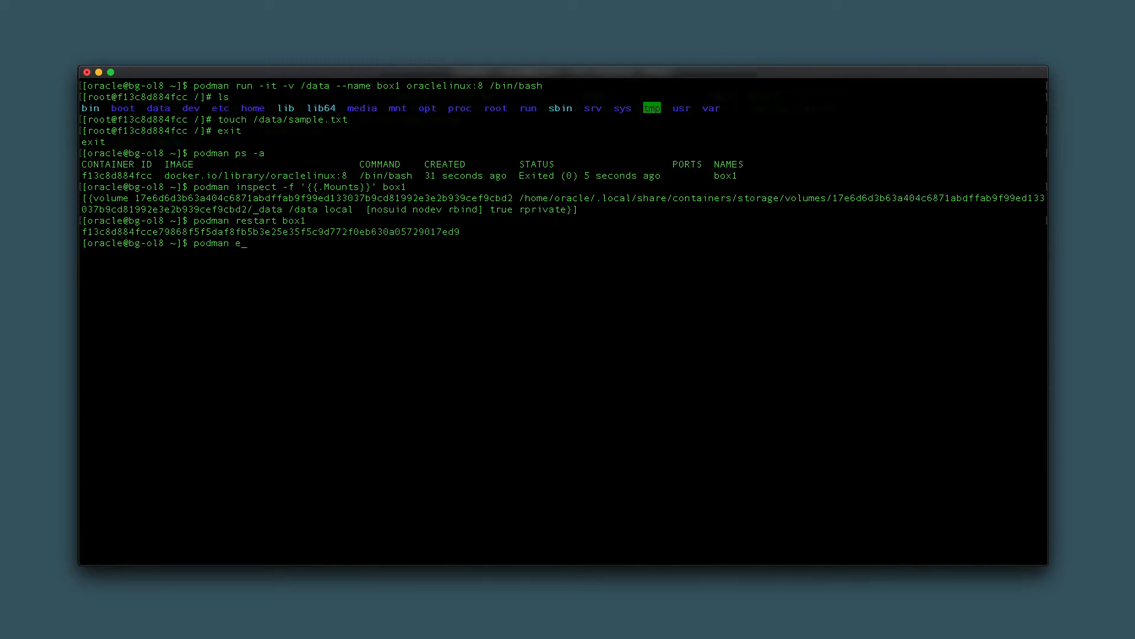
{"action": "type", "text": "xec box1"}
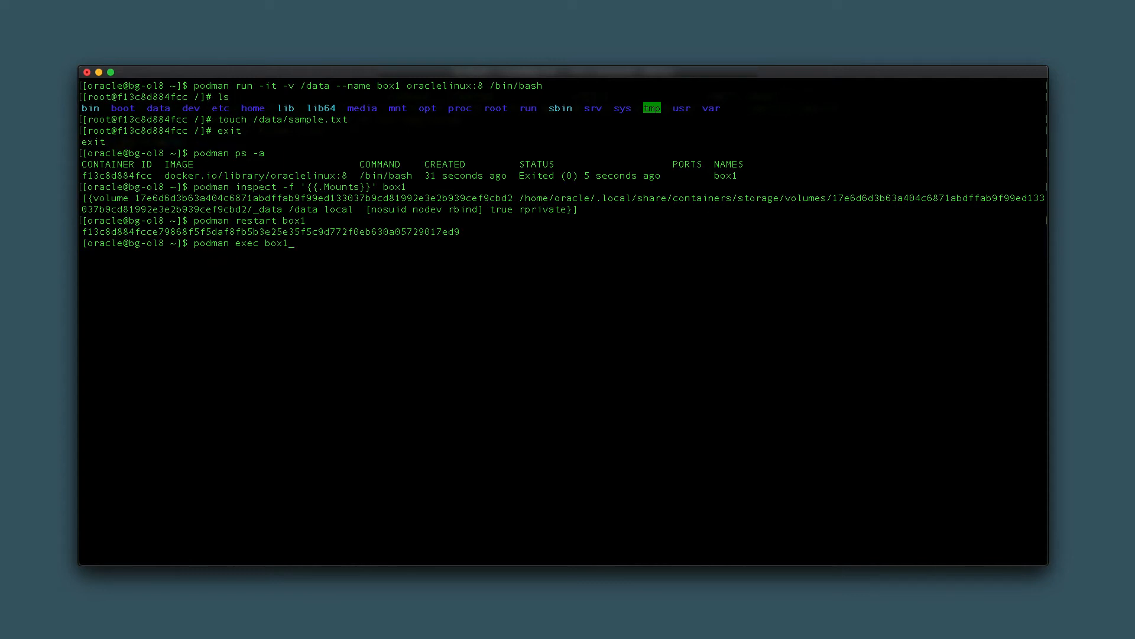
{"action": "type", "text": "ls"}
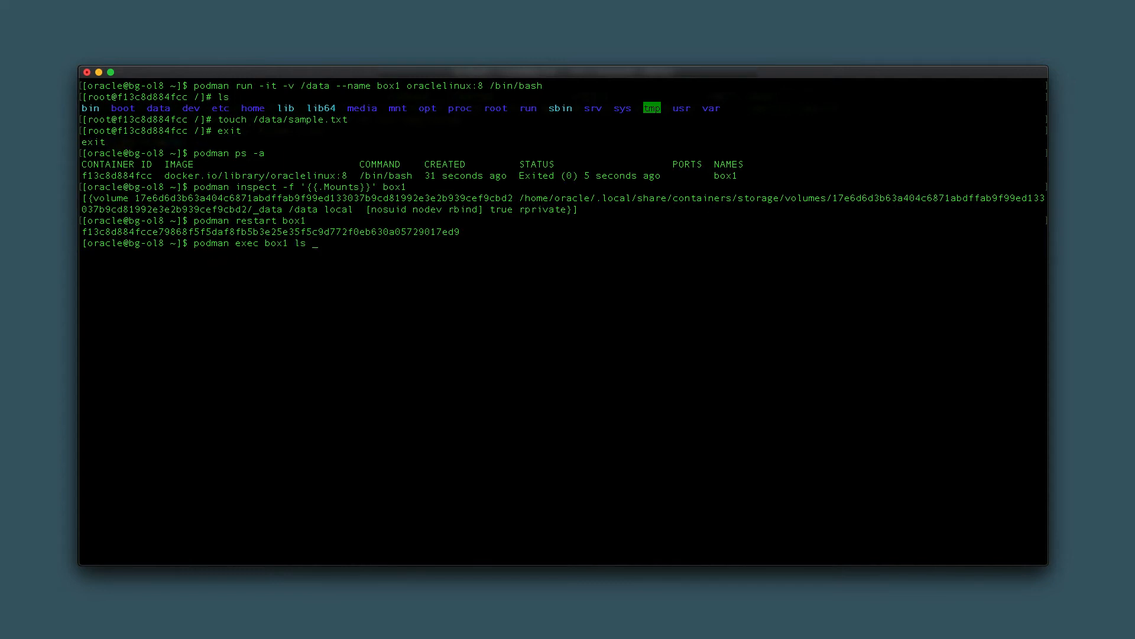
{"action": "type", "text": "/data"}
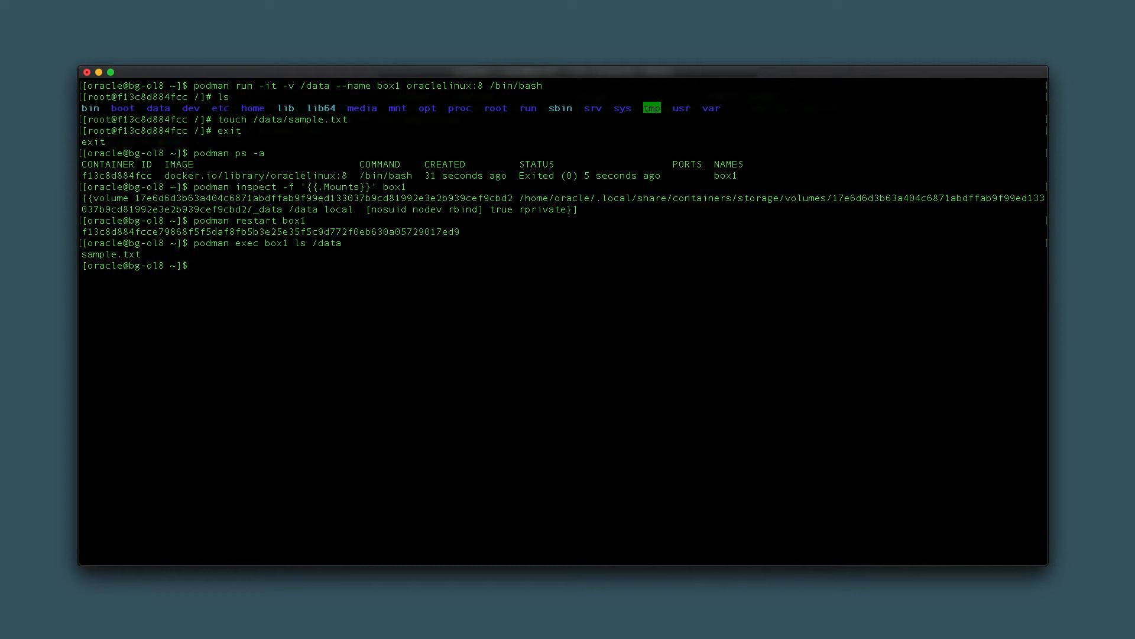
{"action": "type", "text": "podman stop"}
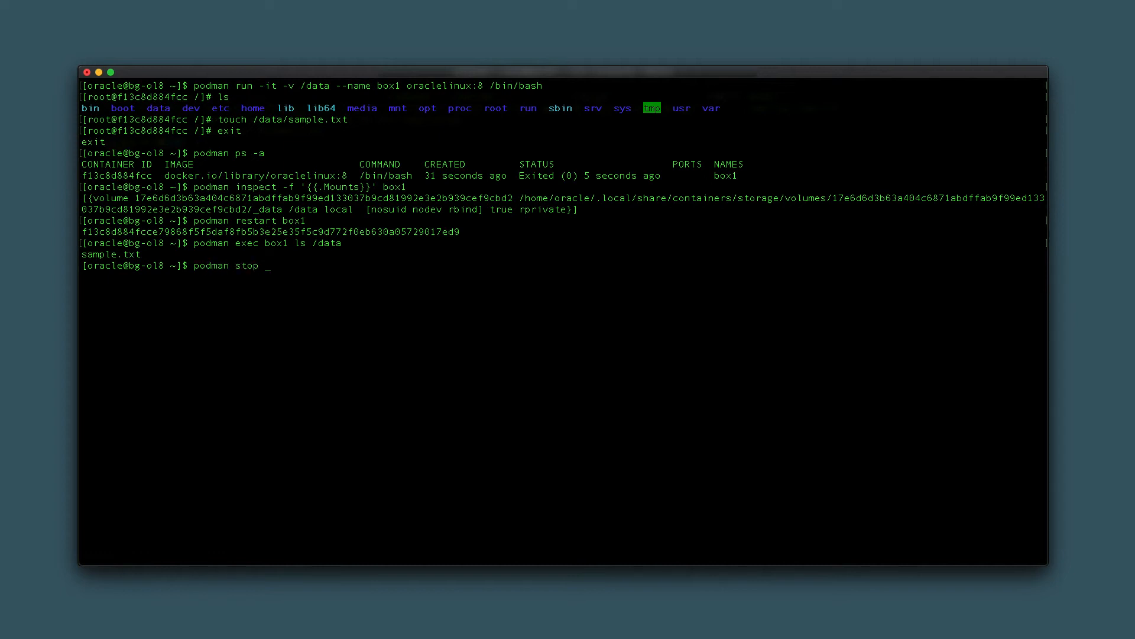
{"action": "type", "text": "box1;"}
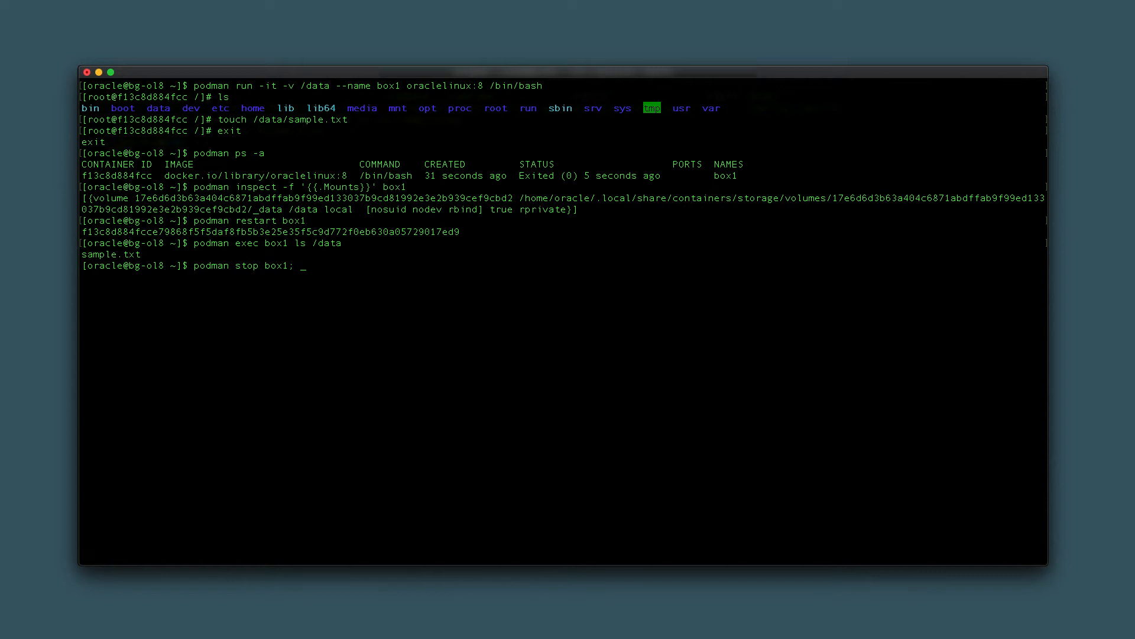
{"action": "type", "text": "podman rm"}
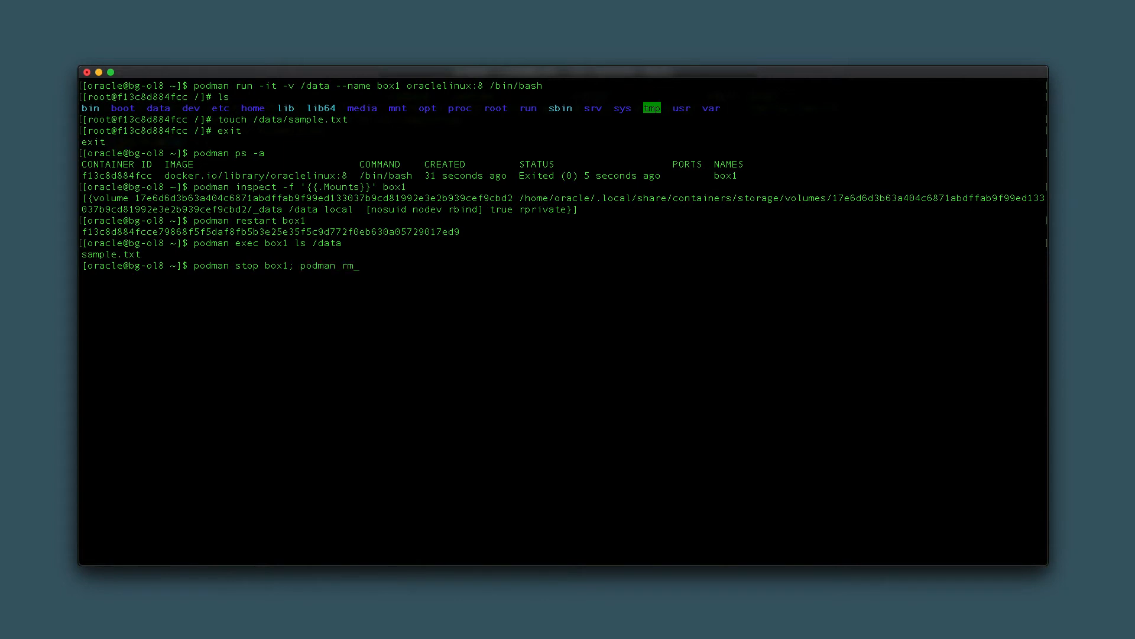
{"action": "type", "text": "box1"}
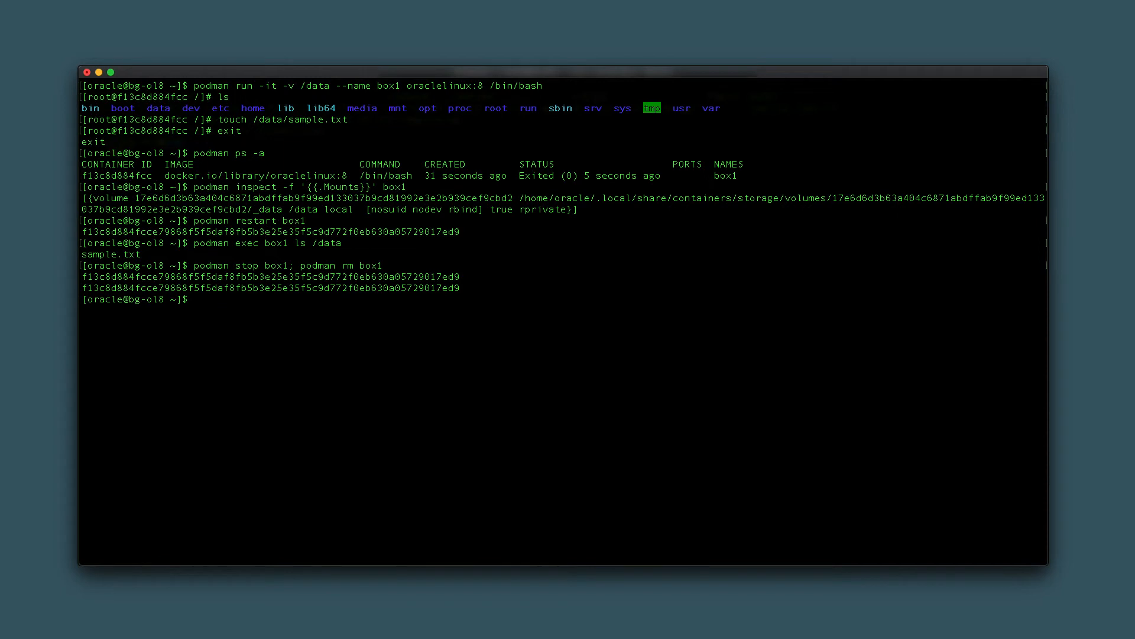
{"action": "type", "text": "podman ps -a"}
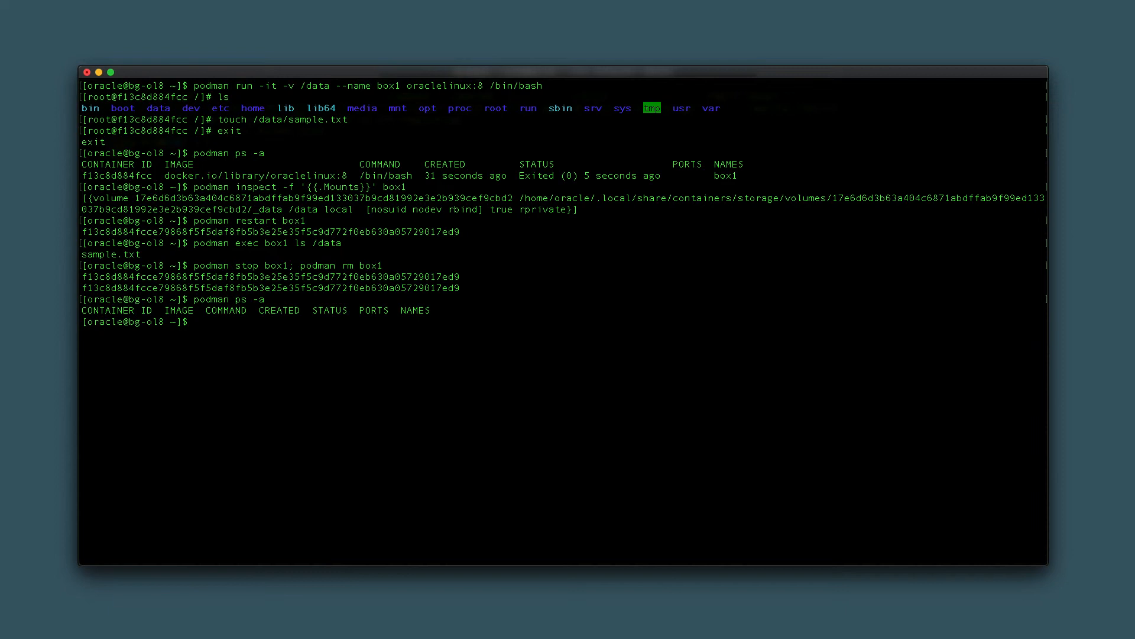
{"action": "type", "text": "podman"}
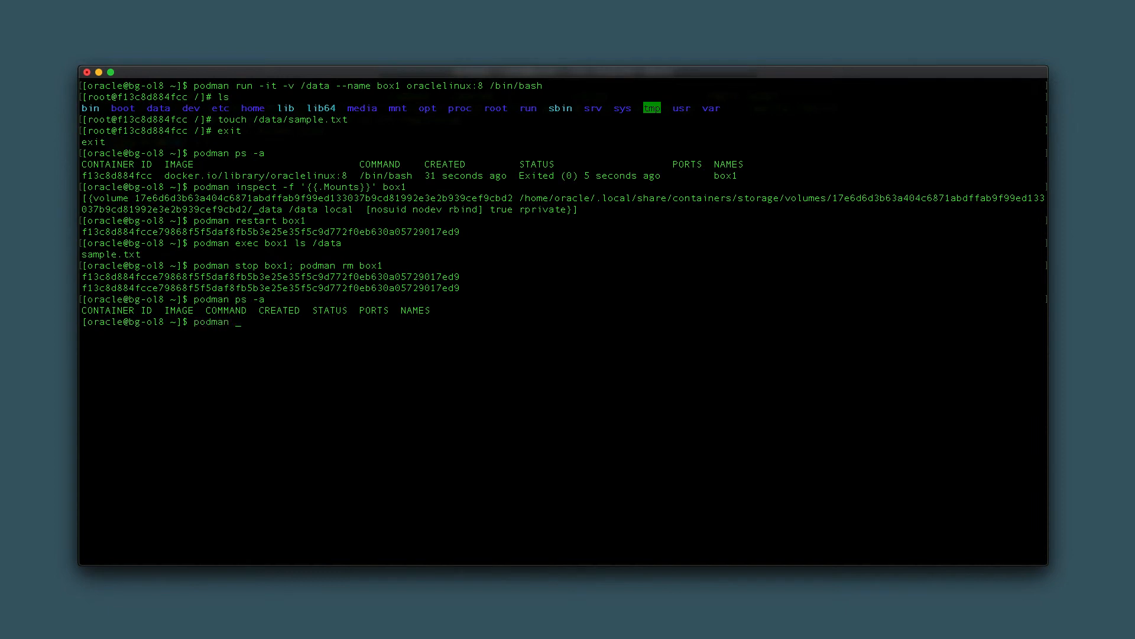
{"action": "type", "text": "volume"}
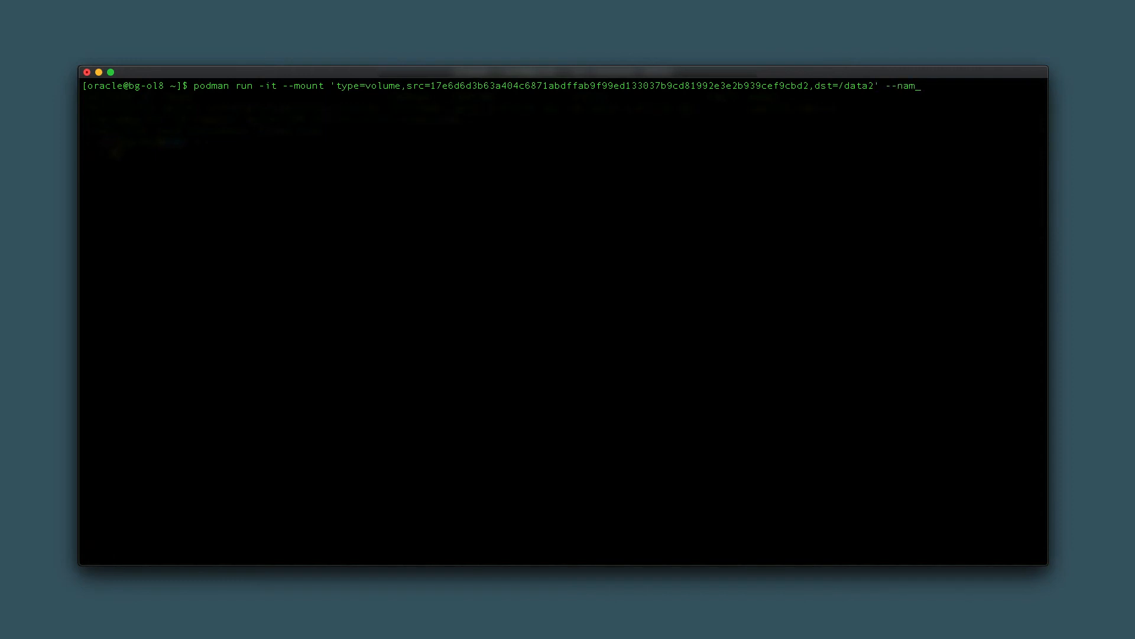
{"action": "type", "text": "e box2 oracl"}
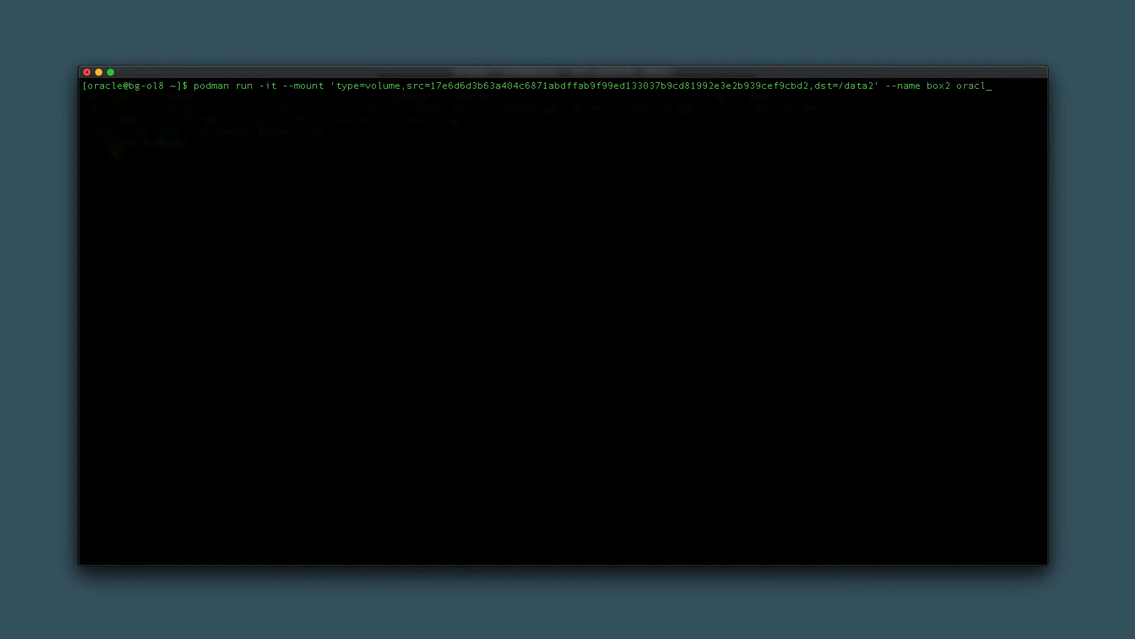
{"action": "type", "text": "elinux:8 /bin/bash"}
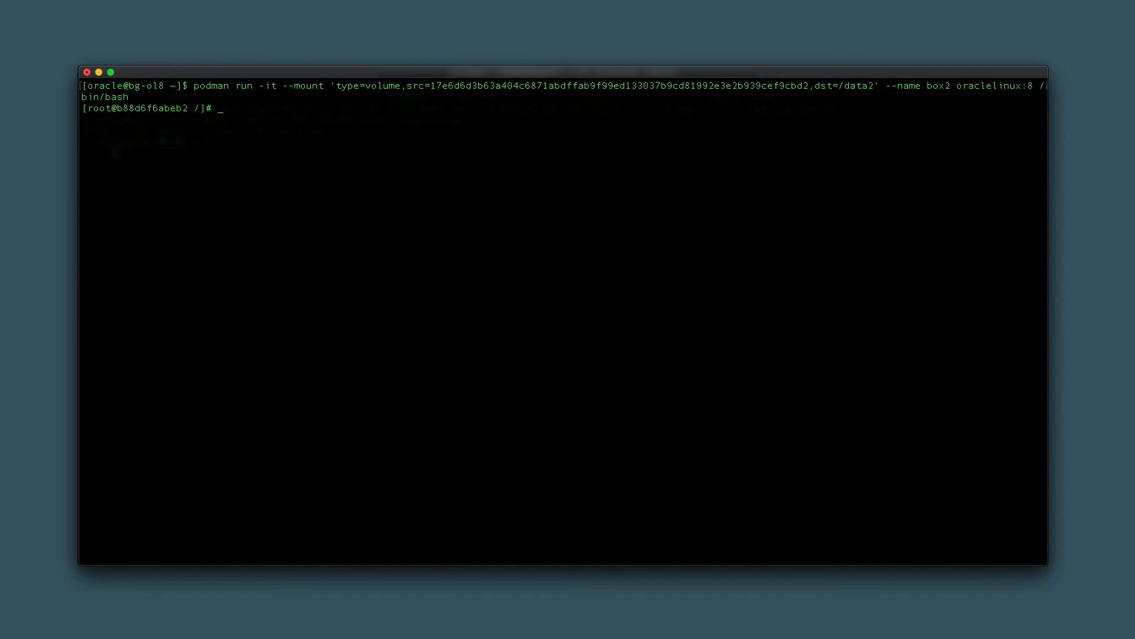
{"action": "type", "text": "ls"}
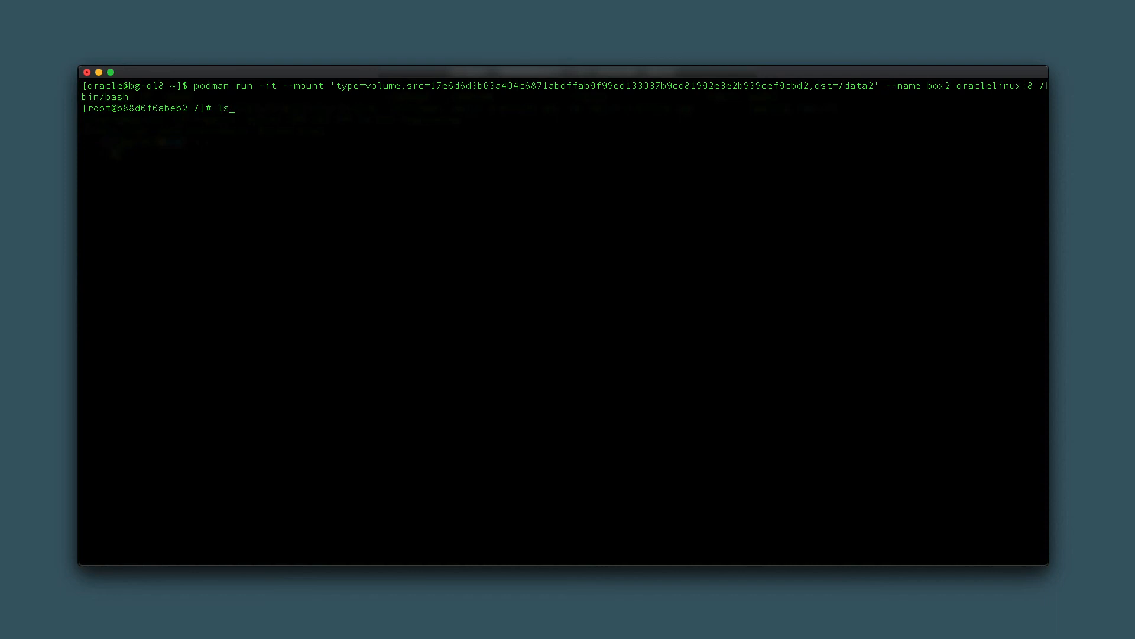
{"action": "type", "text": "/data2"}
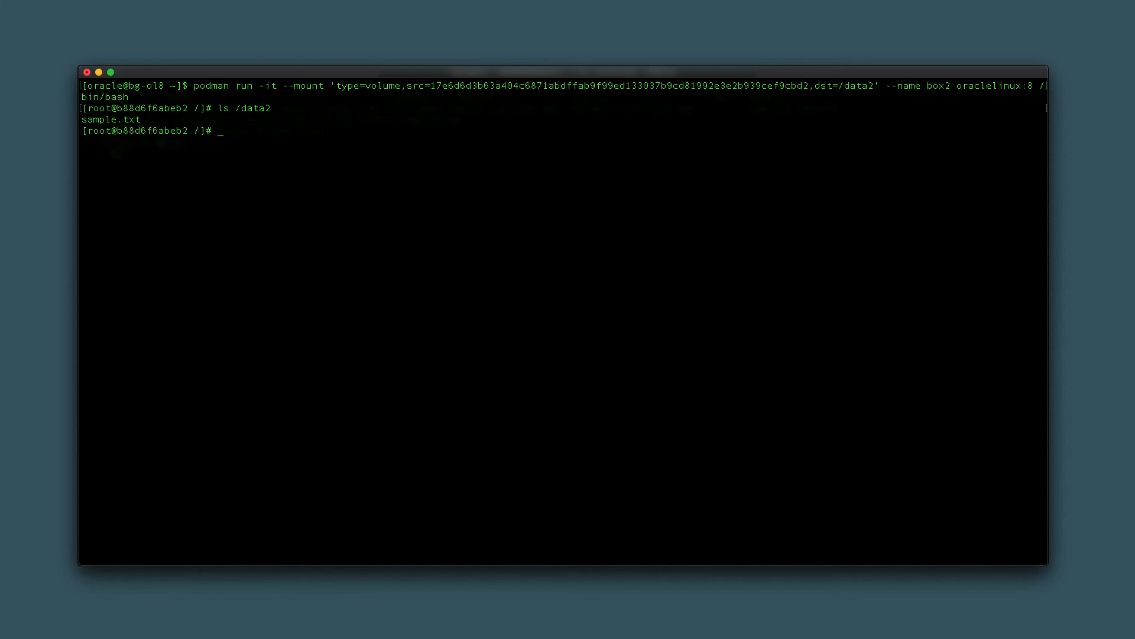
{"action": "type", "text": "exit"}
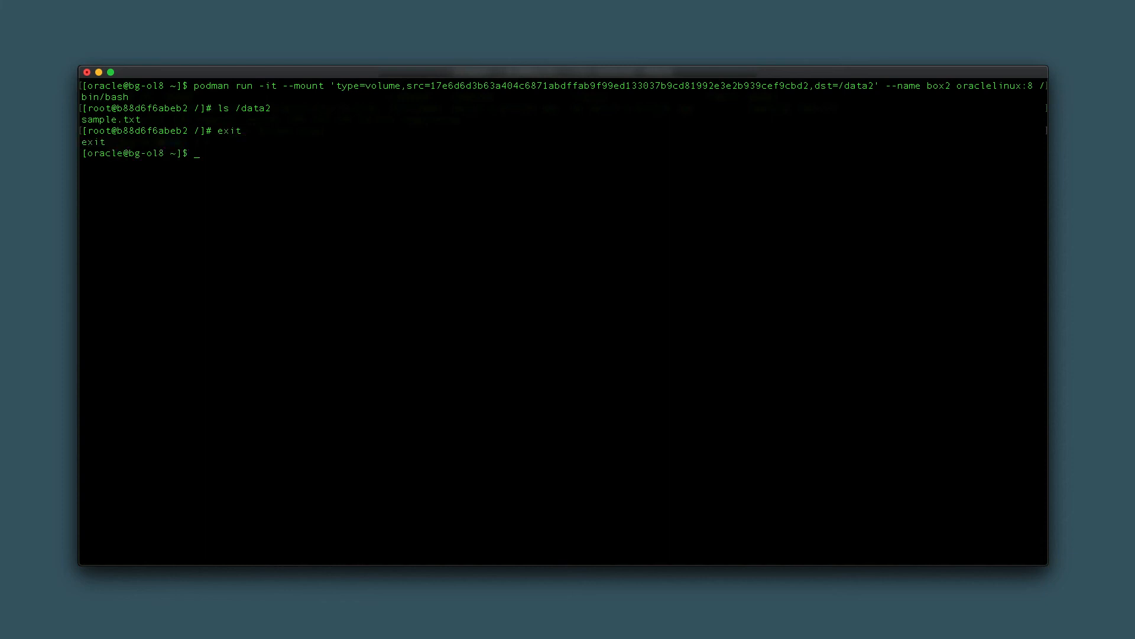
{"action": "type", "text": "podman rm"}
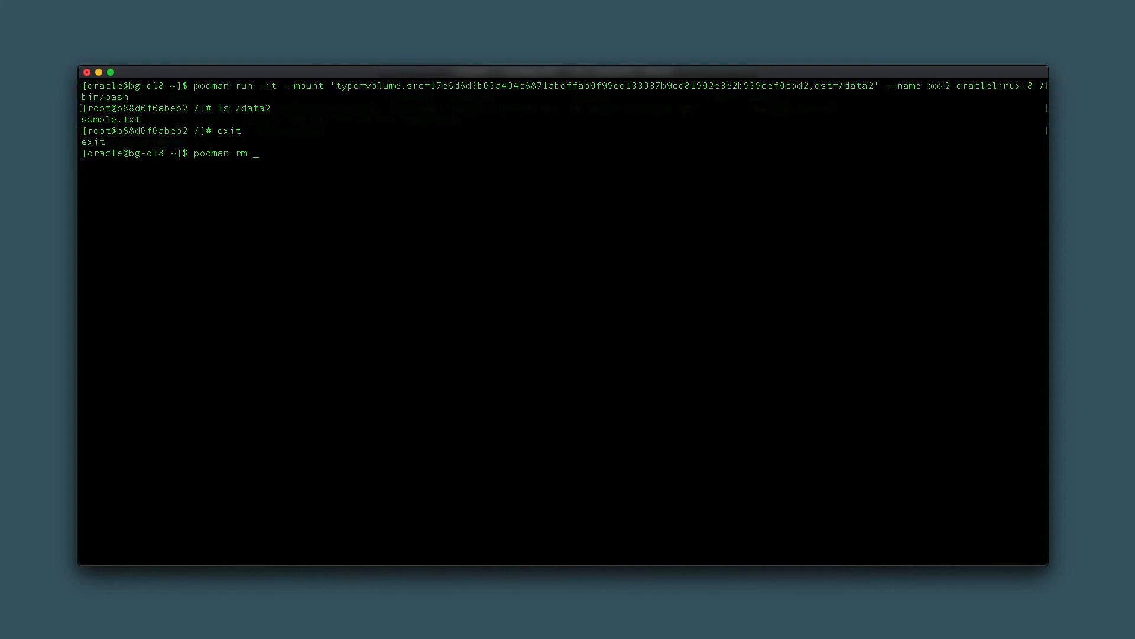
{"action": "type", "text": "-v box2"}
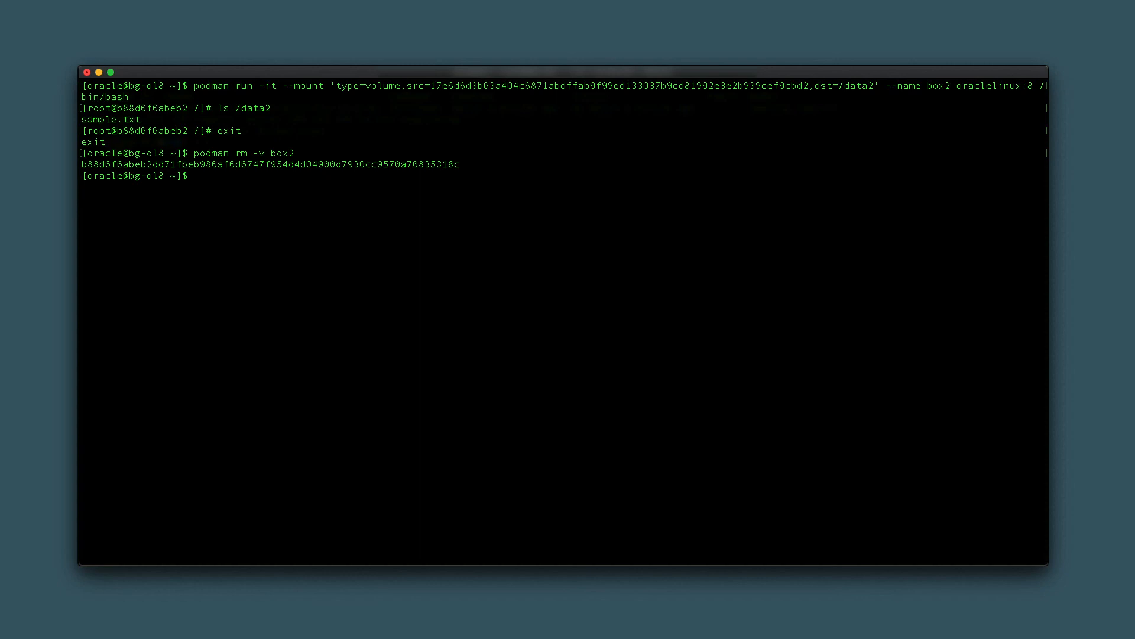
{"action": "type", "text": "p"}
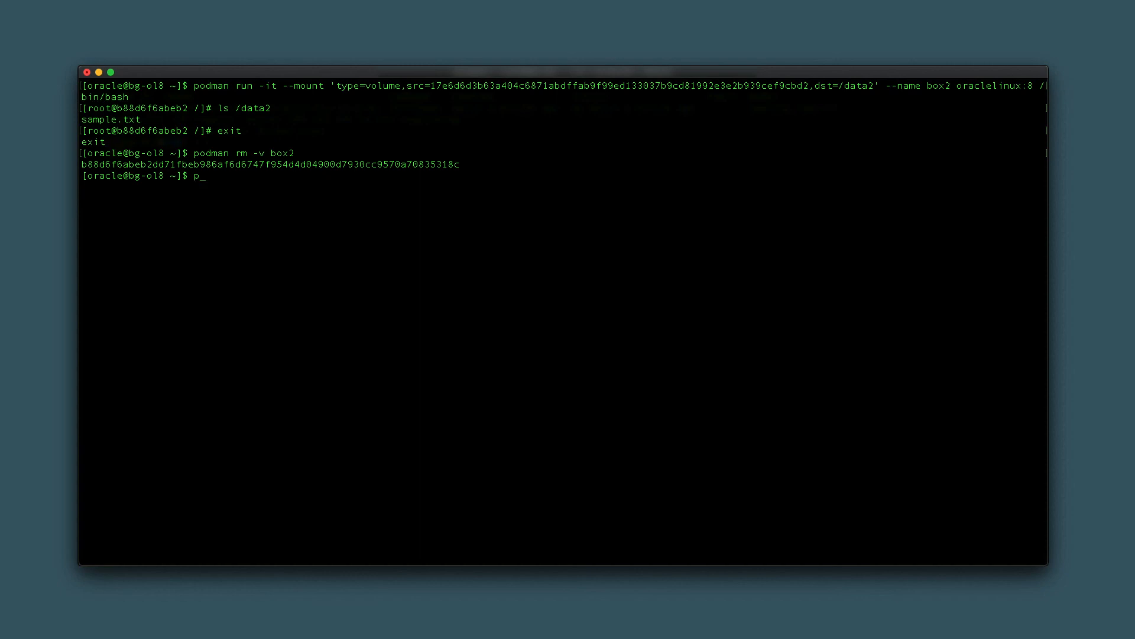
{"action": "type", "text": "odman ps -a"}
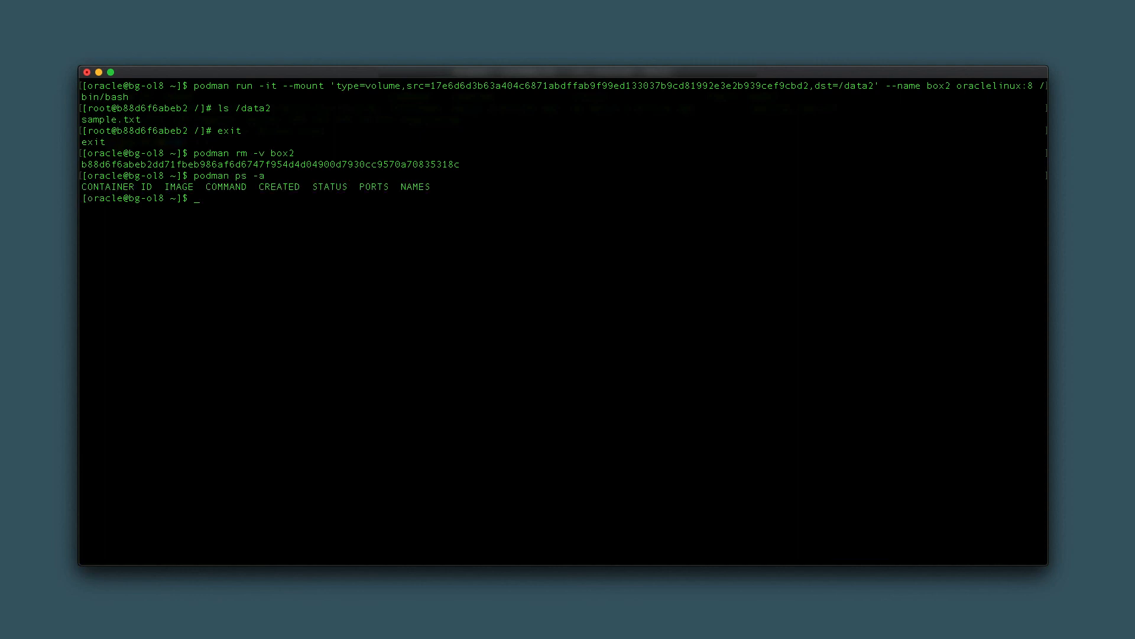
{"action": "type", "text": "podm"}
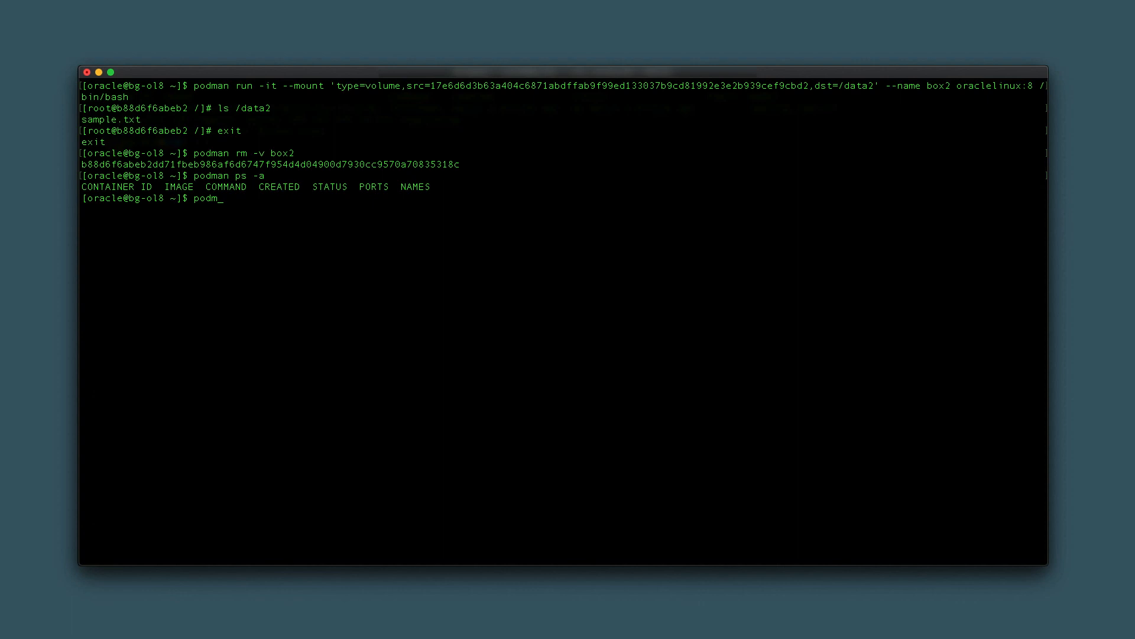
{"action": "type", "text": "volume"}
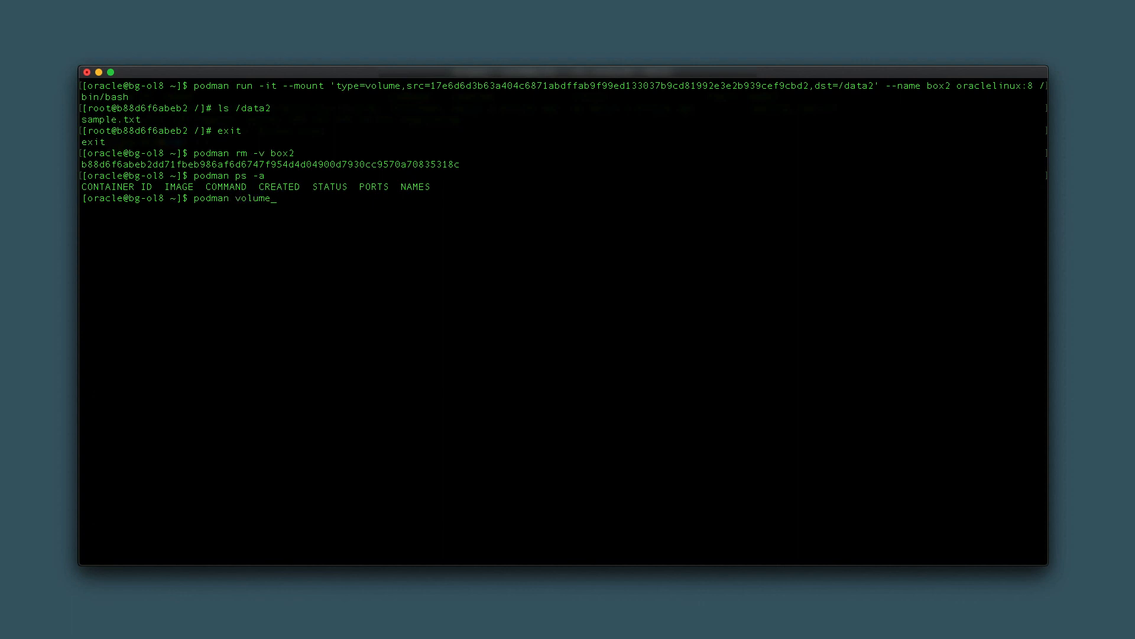